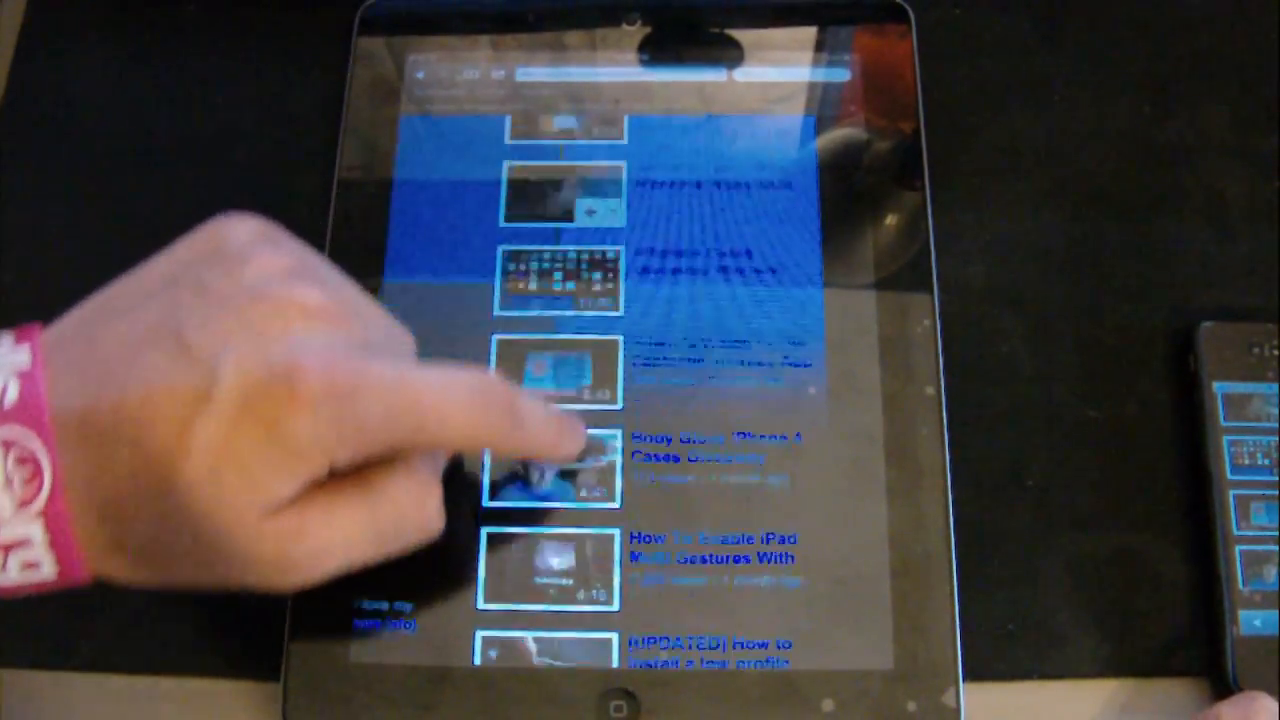
# - Show the General settings in Settings, including the Keyboard options
pyautogui.scroll(3)
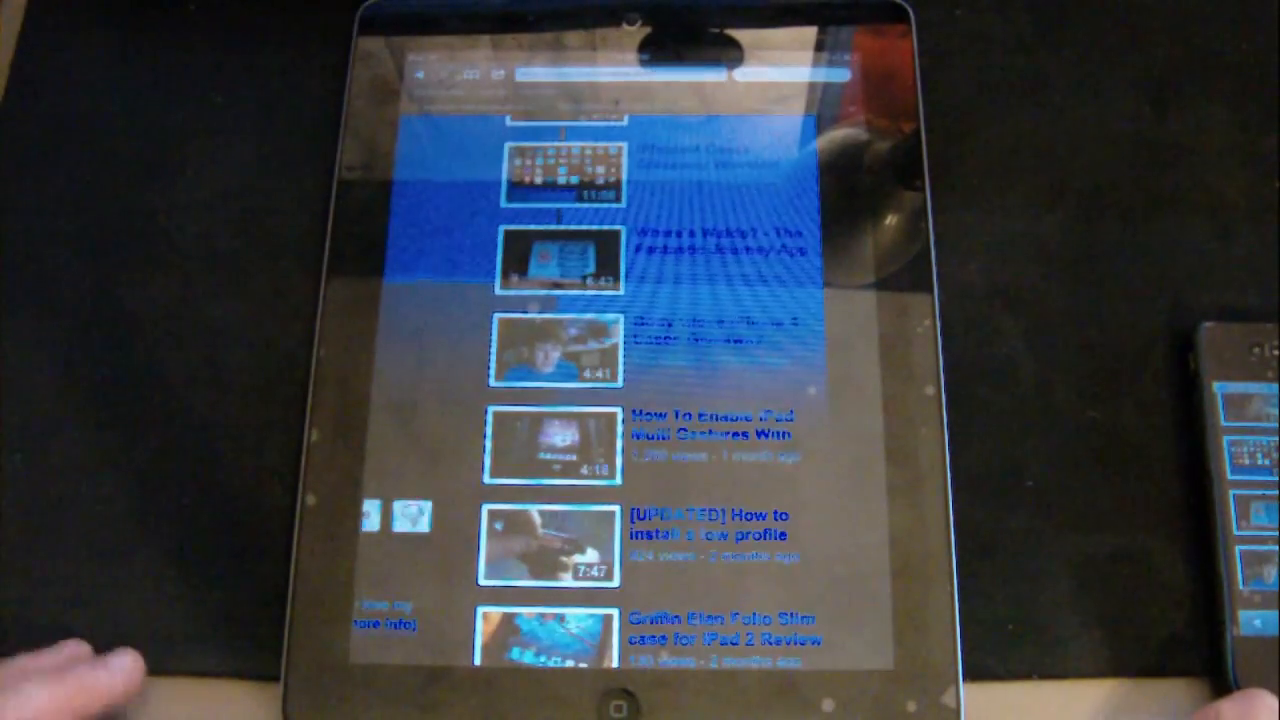
pyautogui.click(640, 703)
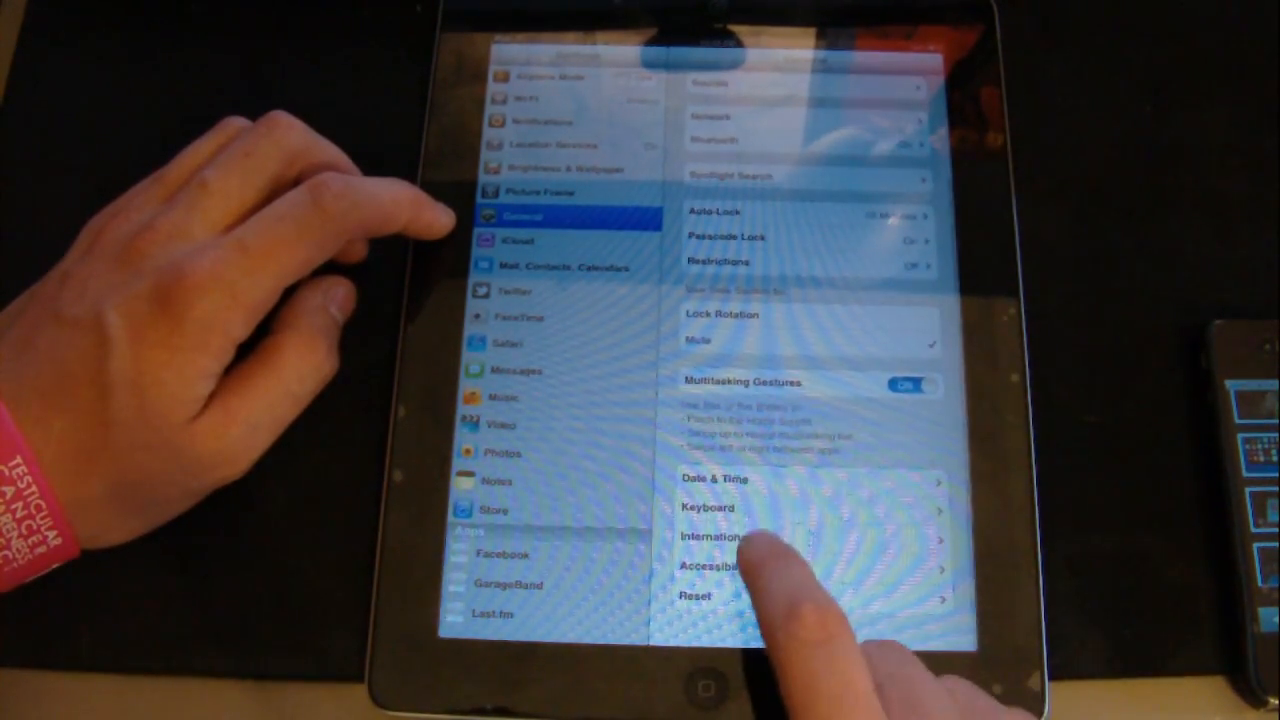
pyautogui.click(707, 509)
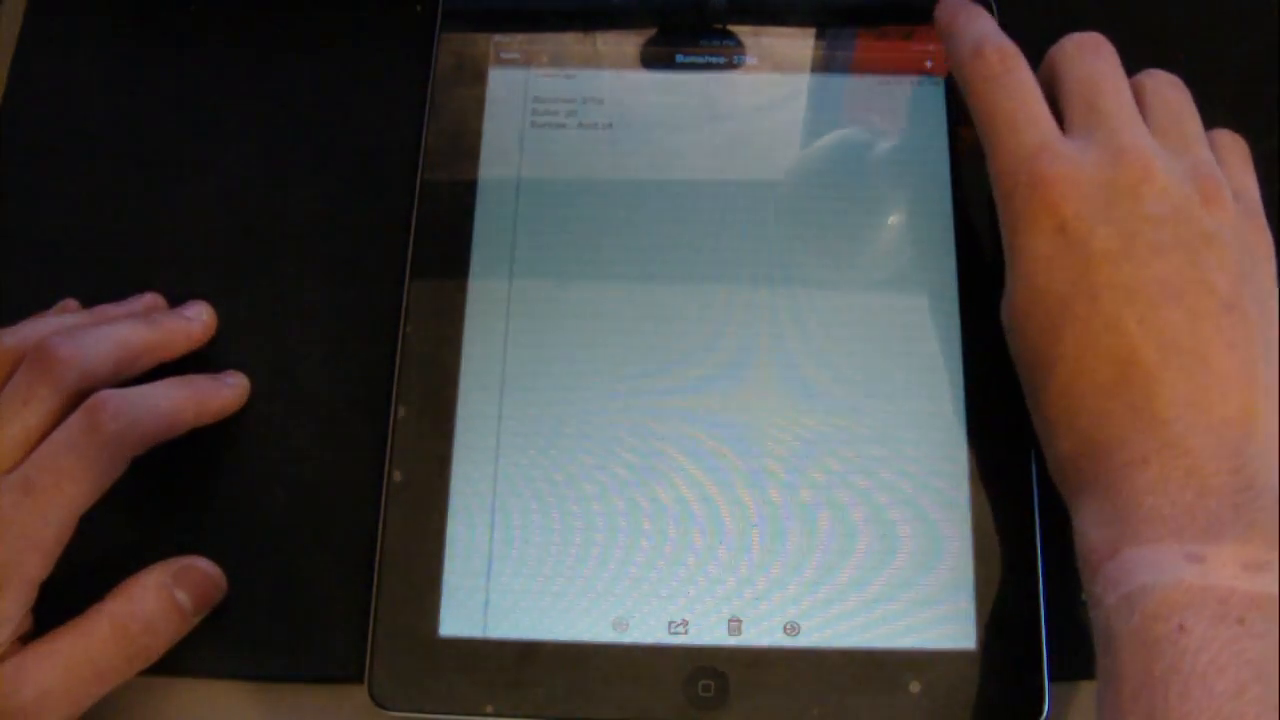
# - Create a new blank note in Notes with the keyboard ready for typing
pyautogui.click(930, 63)
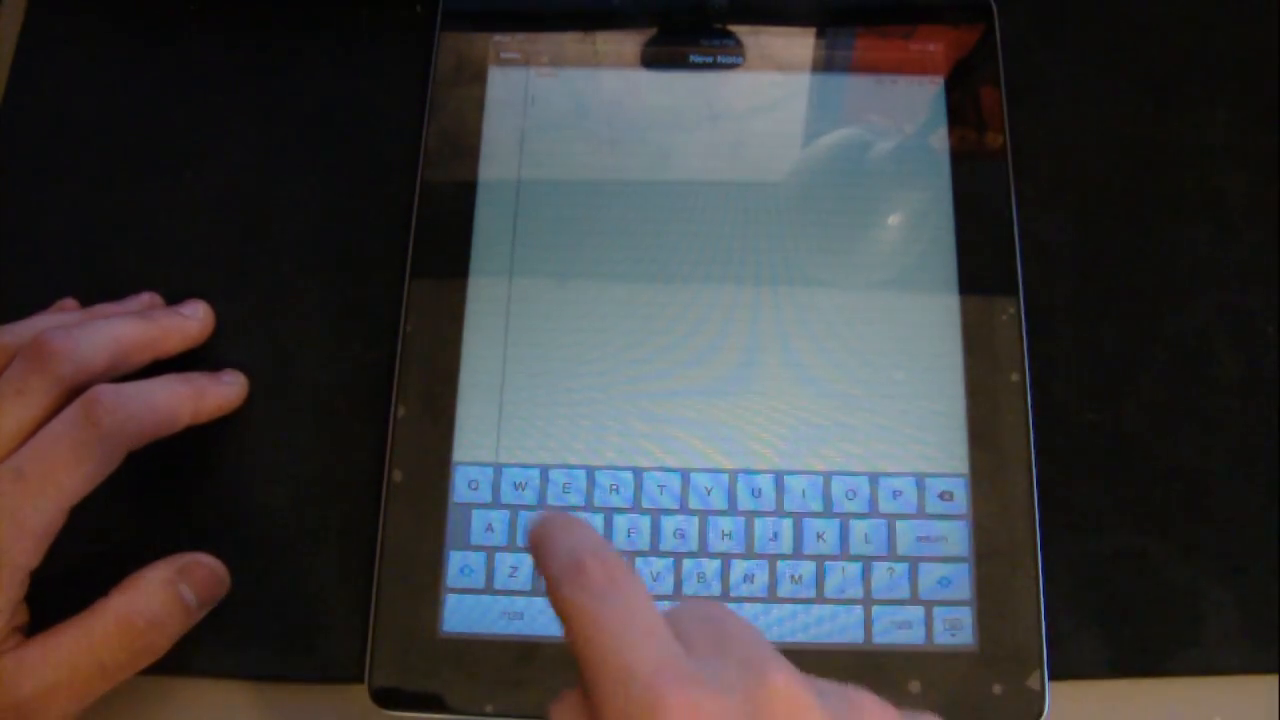